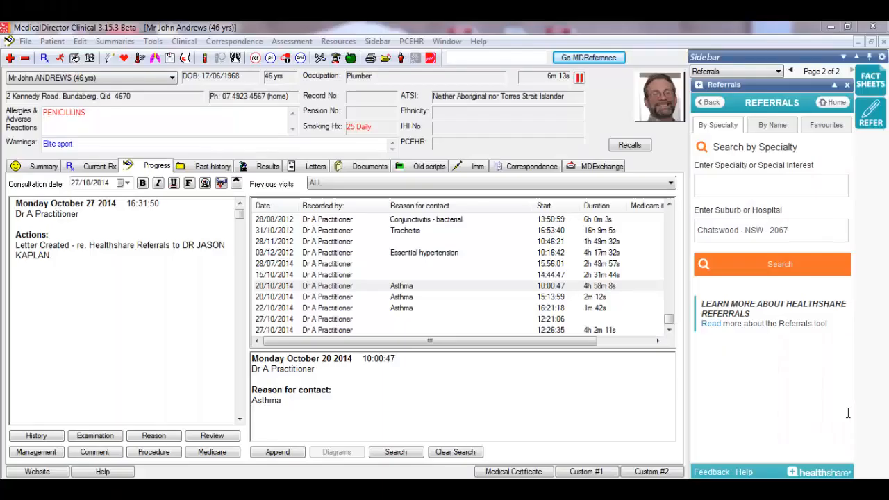
Search Healthshare for Cardiologist specialists in Sydney - NSW - 2000.
text(cardiologist)
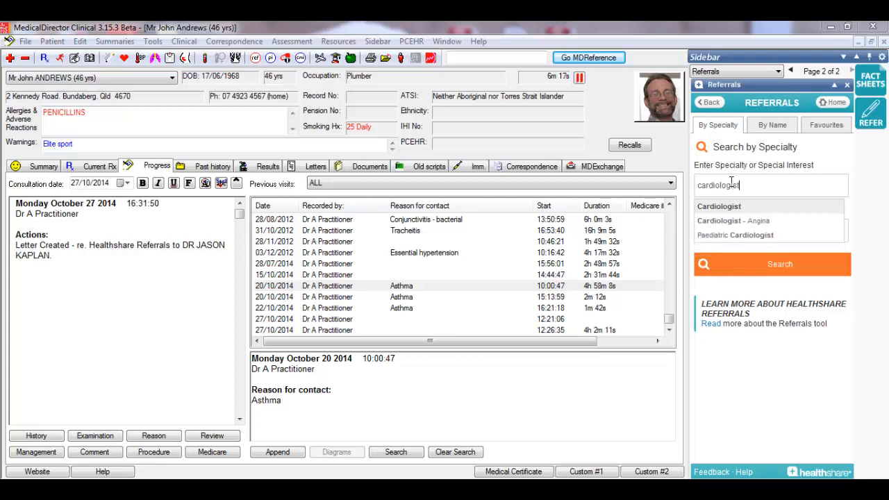
click(719, 207)
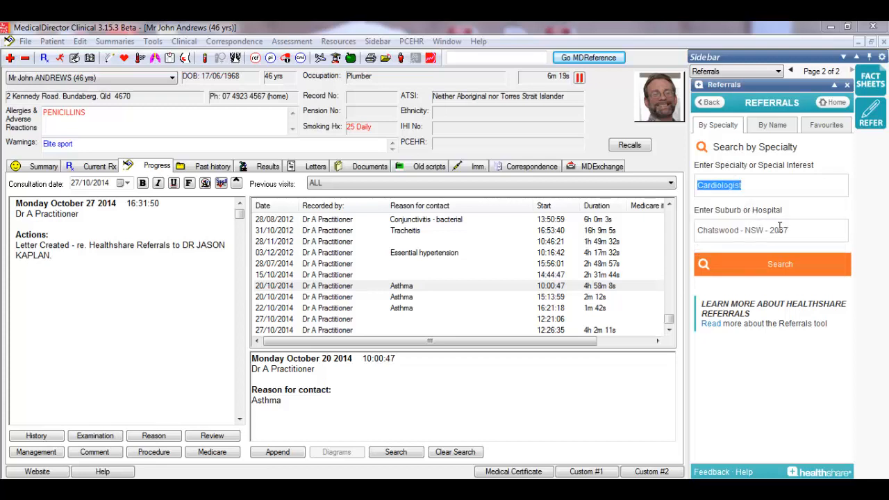
text(sydne)
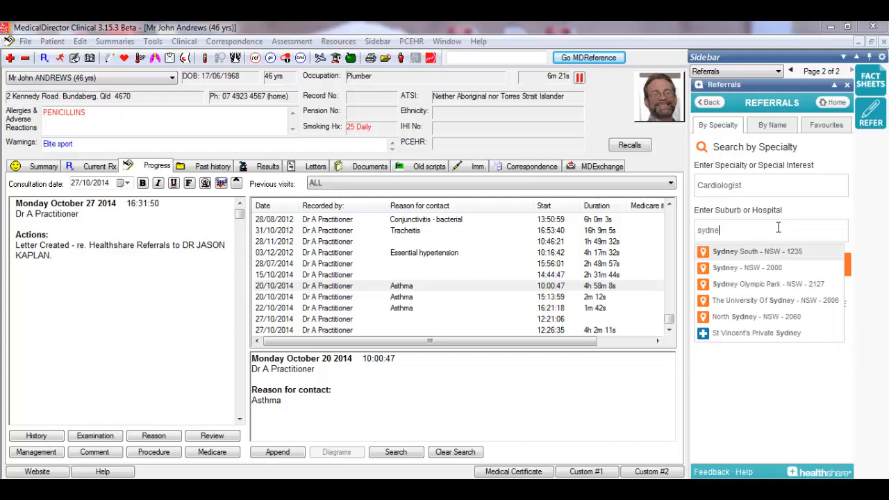
click(747, 267)
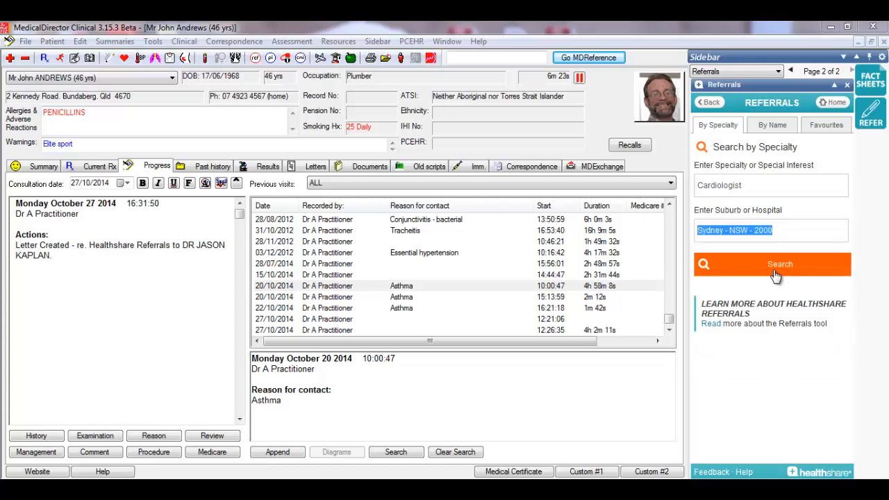
click(772, 265)
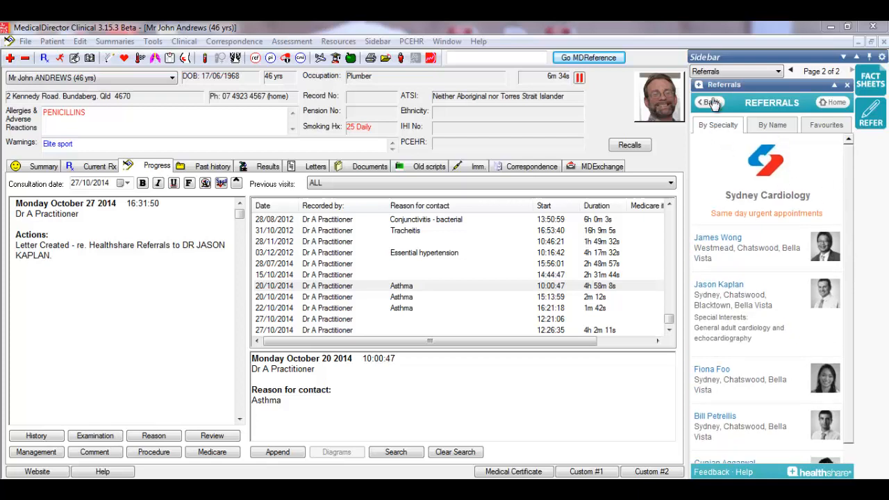
scroll(down, 3)
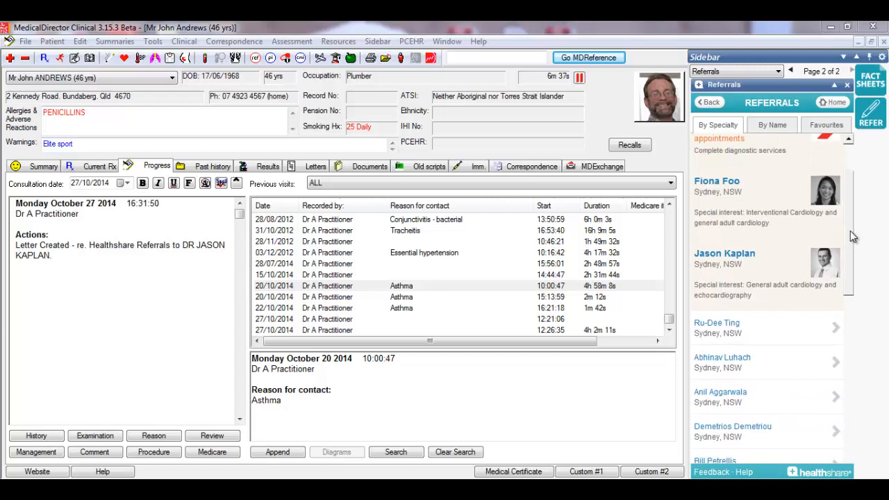
scroll(down, 3)
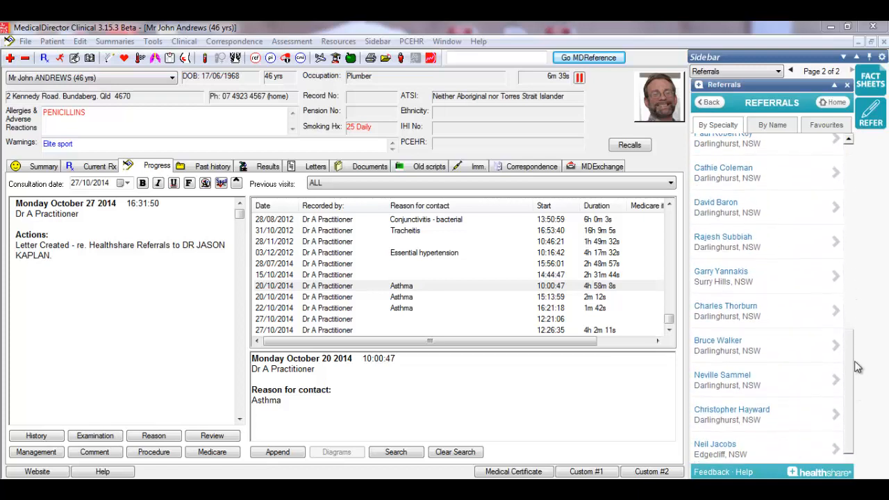
click(717, 126)
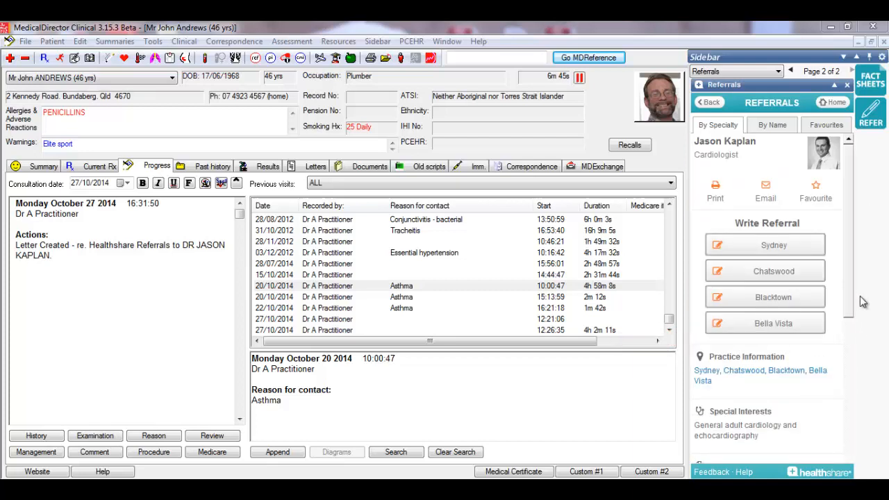
Start Dr Kaplan's referral with the Healthshare Referrals letter template.
scroll(down, 3)
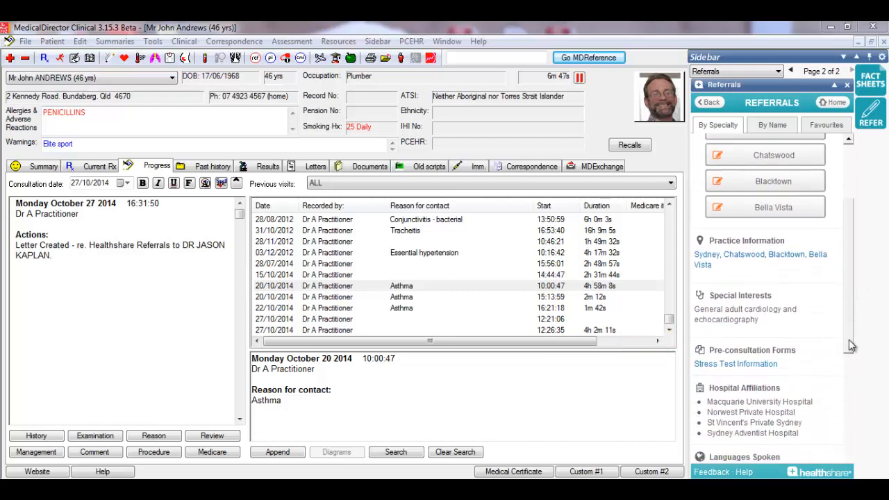
scroll(down, 3)
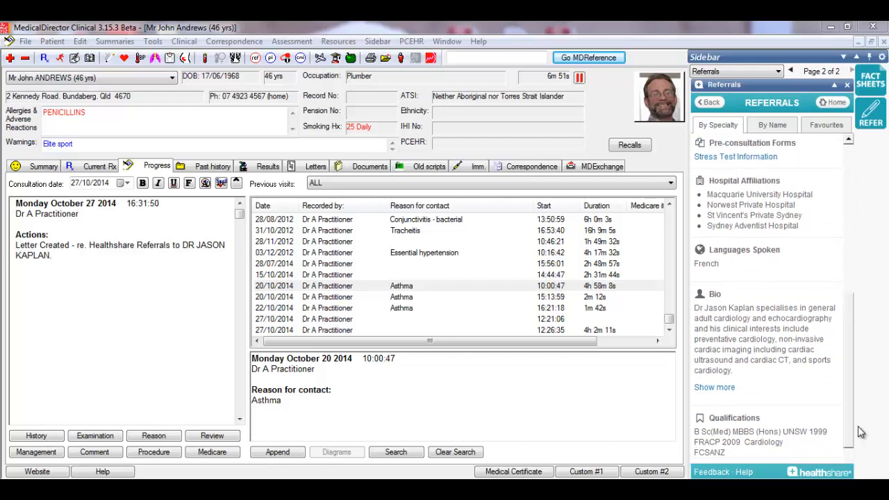
scroll(up, 3)
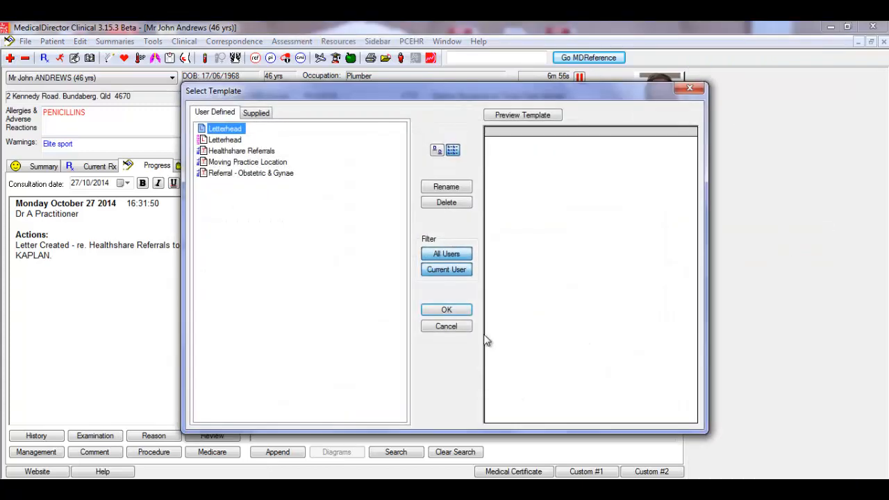
click(241, 151)
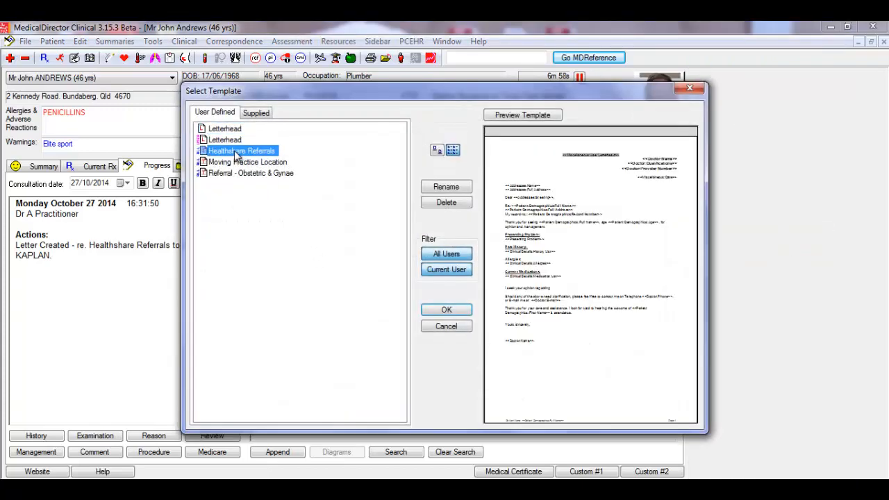
click(446, 310)
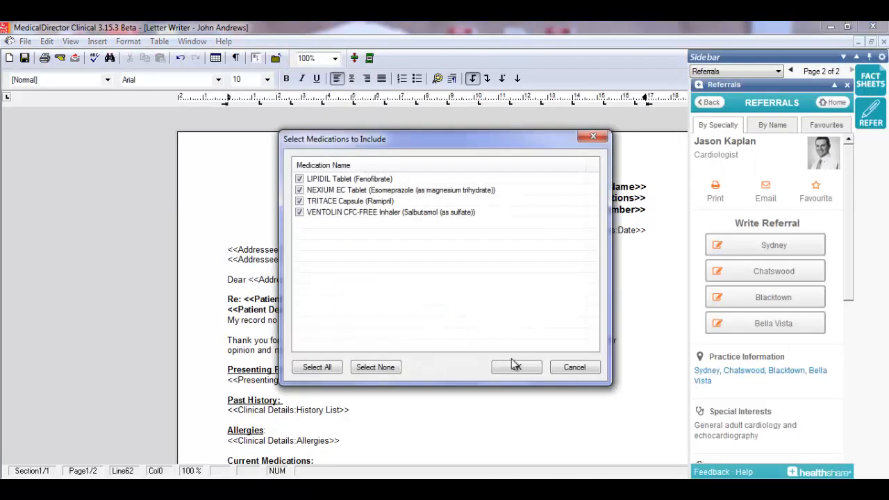
Include all medications and enter 'chest pain' as the presenting problem.
click(516, 367)
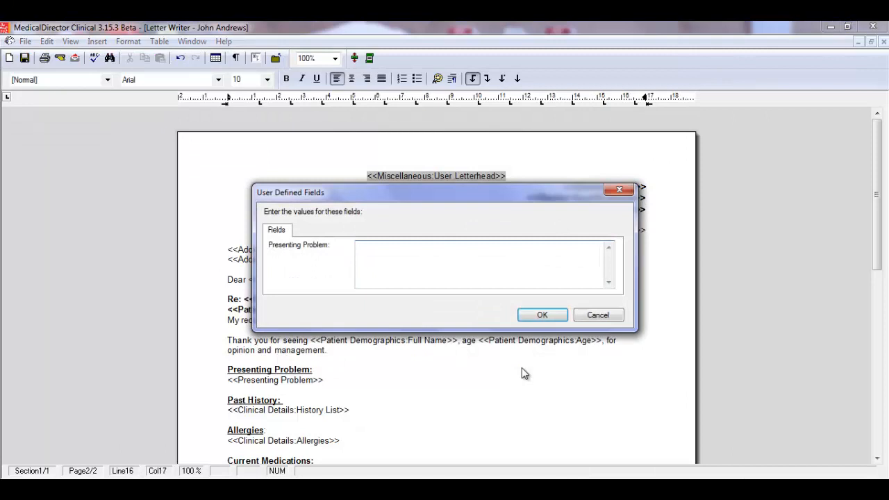
text(chest pai)
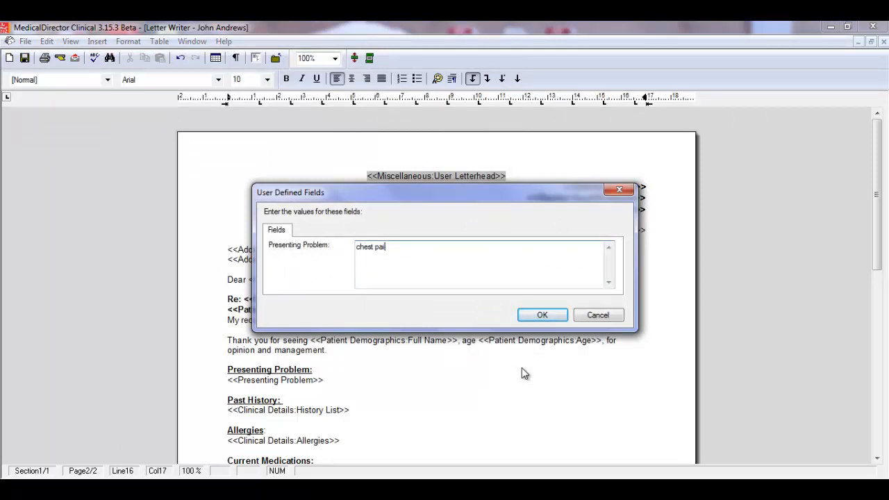
click(542, 315)
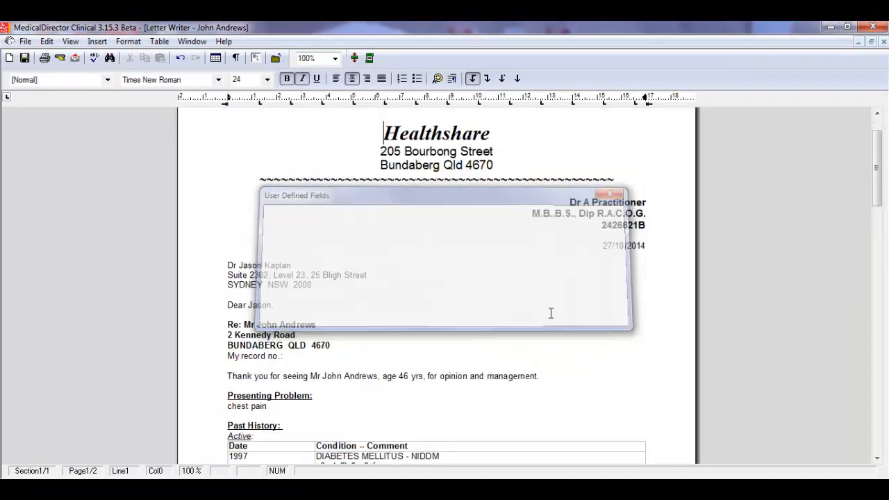
click(610, 194)
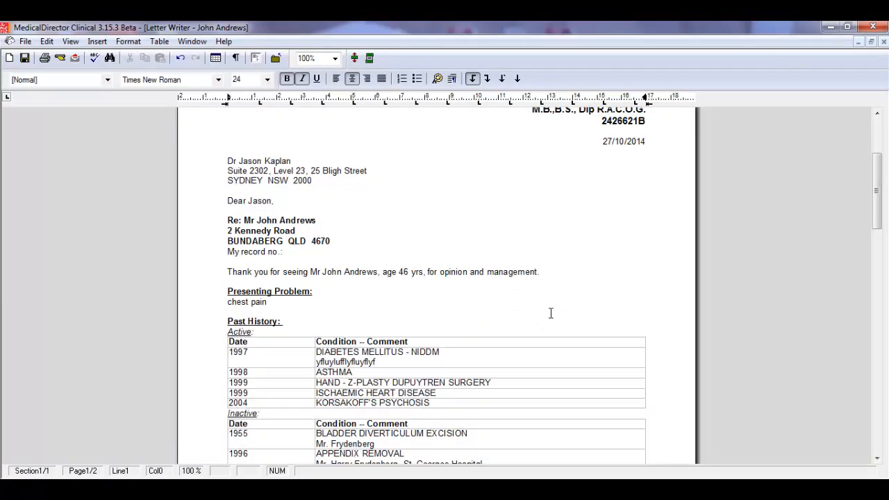
scroll(down, 3)
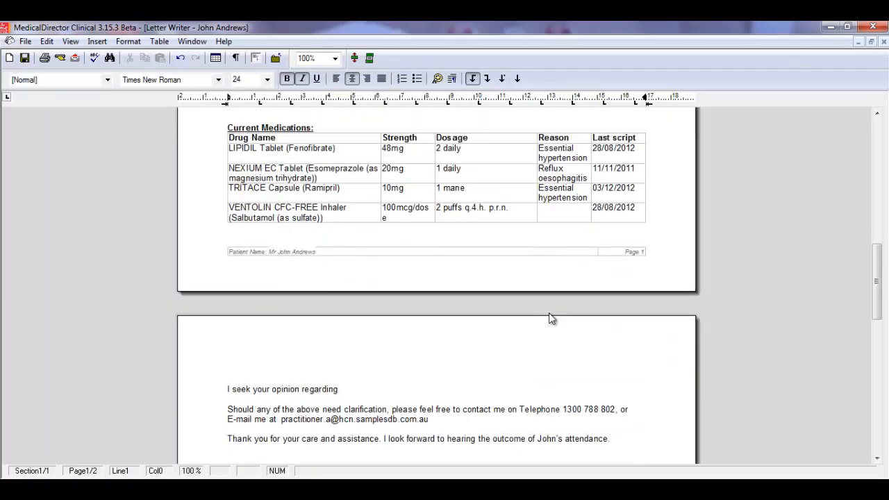
scroll(up, 3)
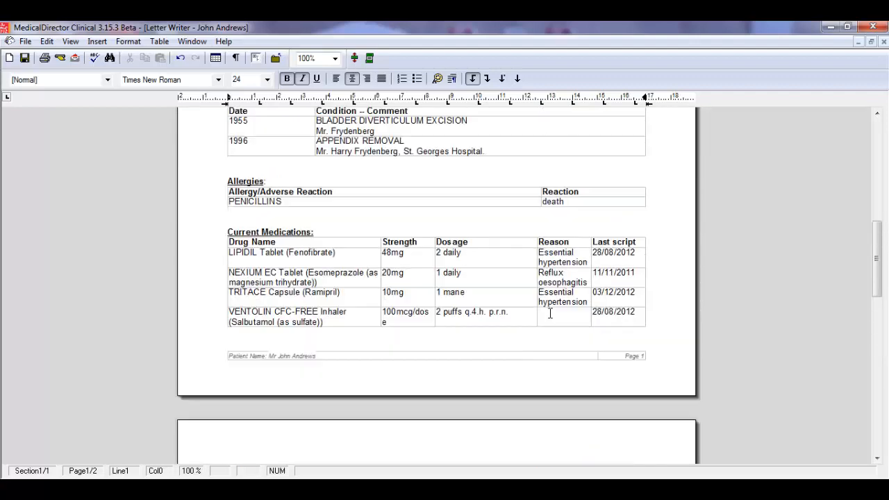
scroll(up, 3)
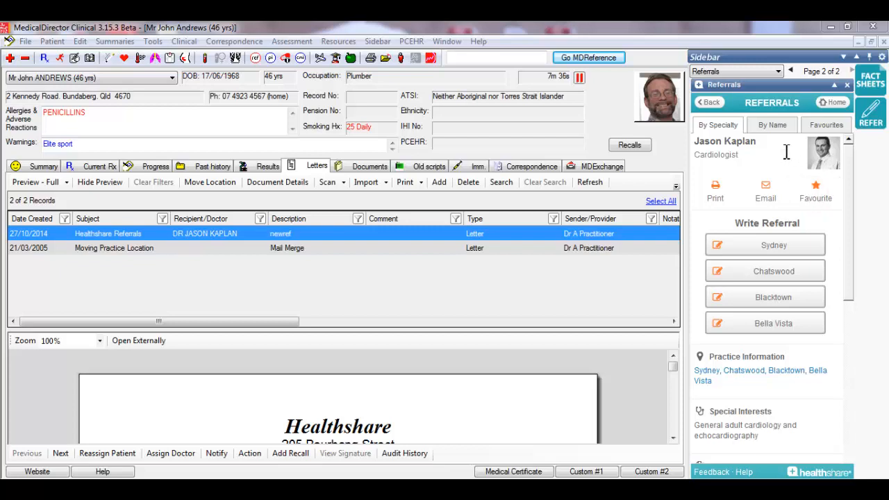
click(826, 125)
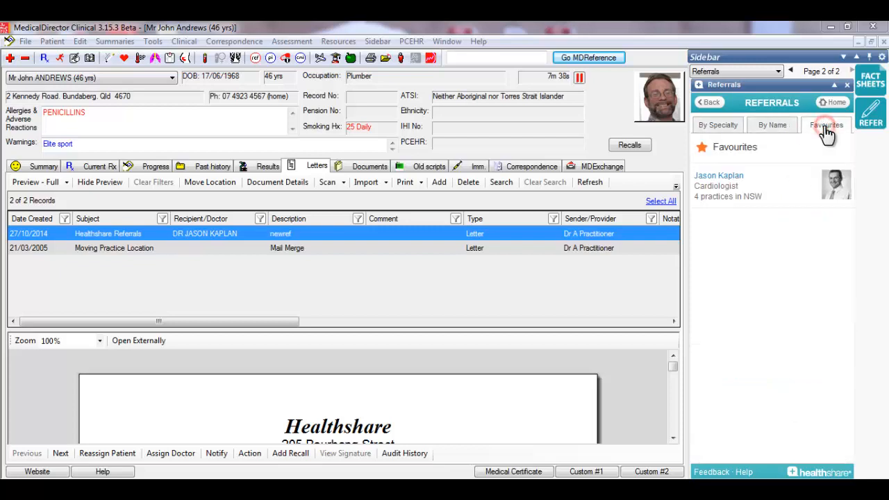